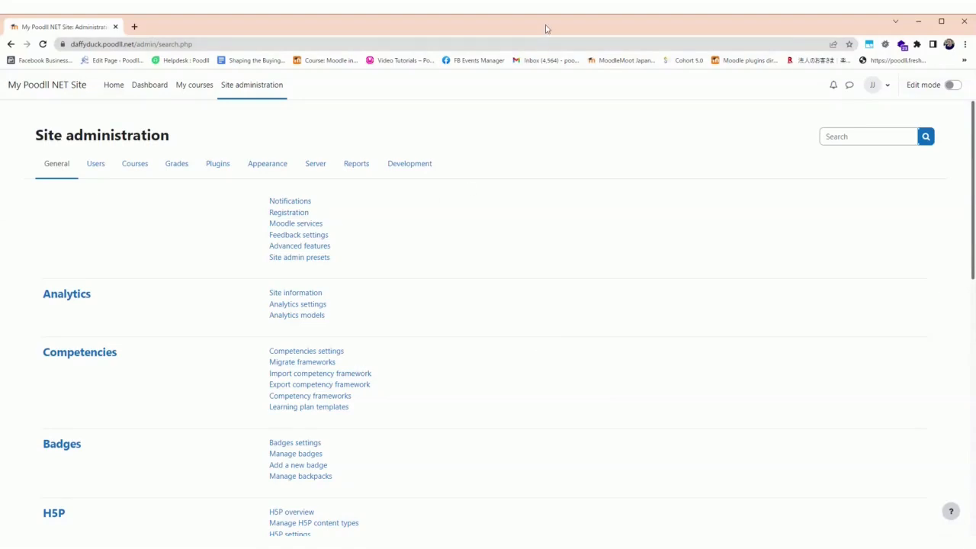
mouse_move(469, 147)
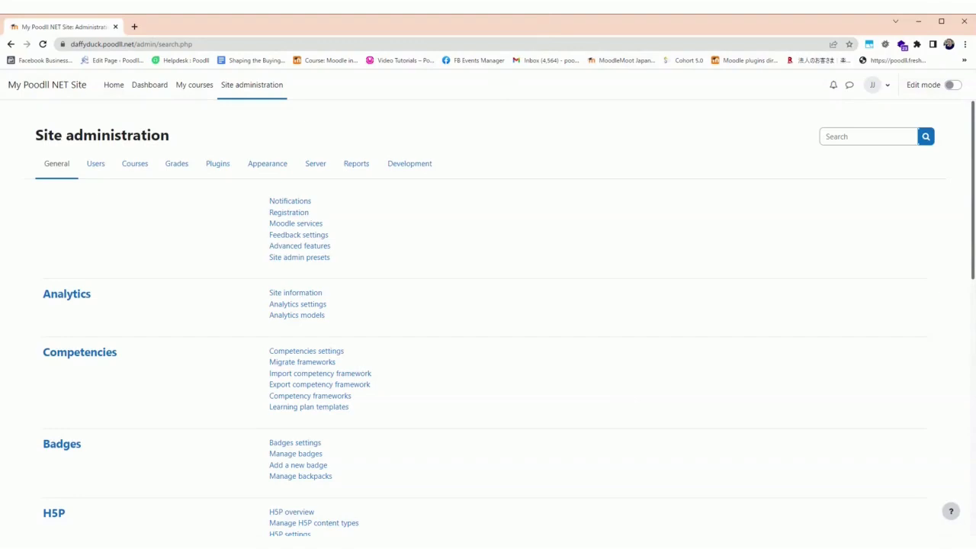
mouse_move(549, 185)
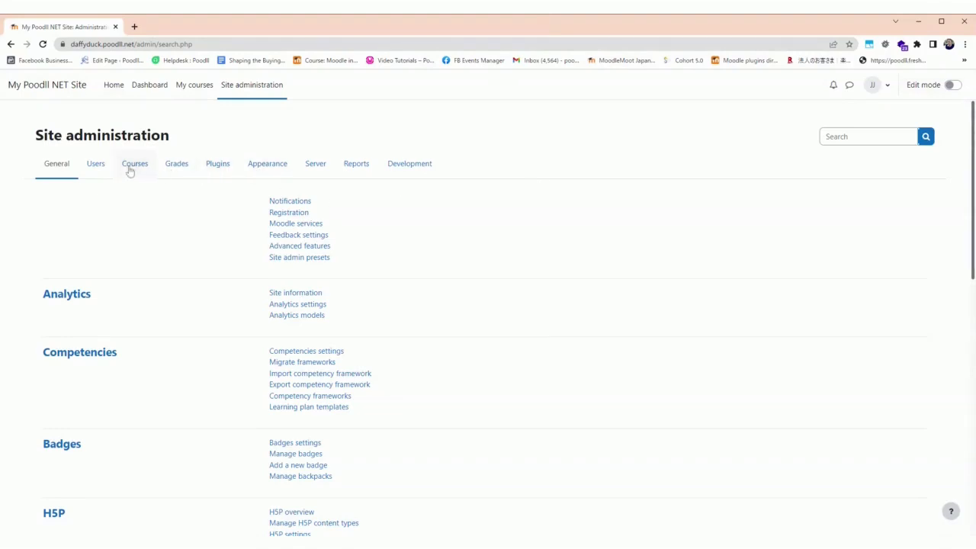
Step: Show the Users section of Site administration with Accounts and Permissions links
click(95, 163)
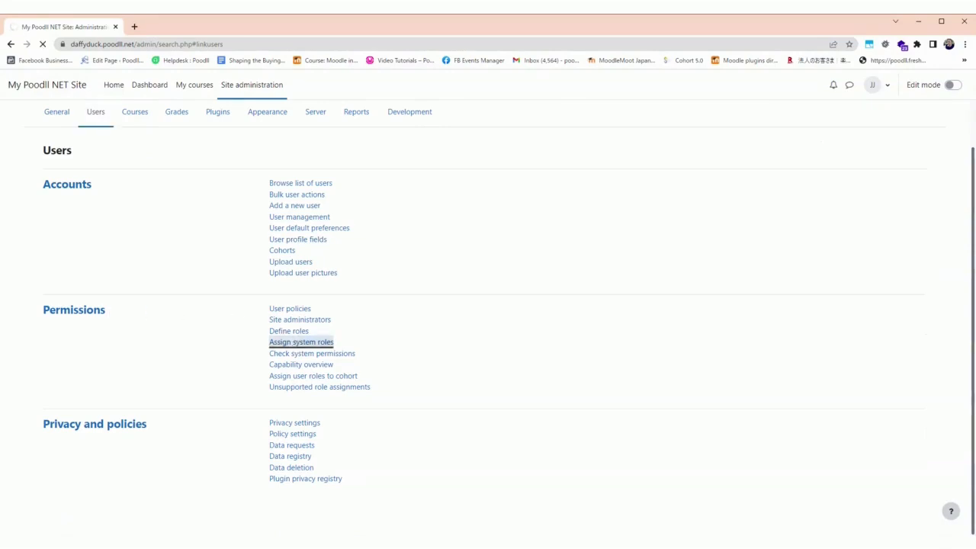
Step: Assign Bob Builder the system-wide Manager role
click(300, 342)
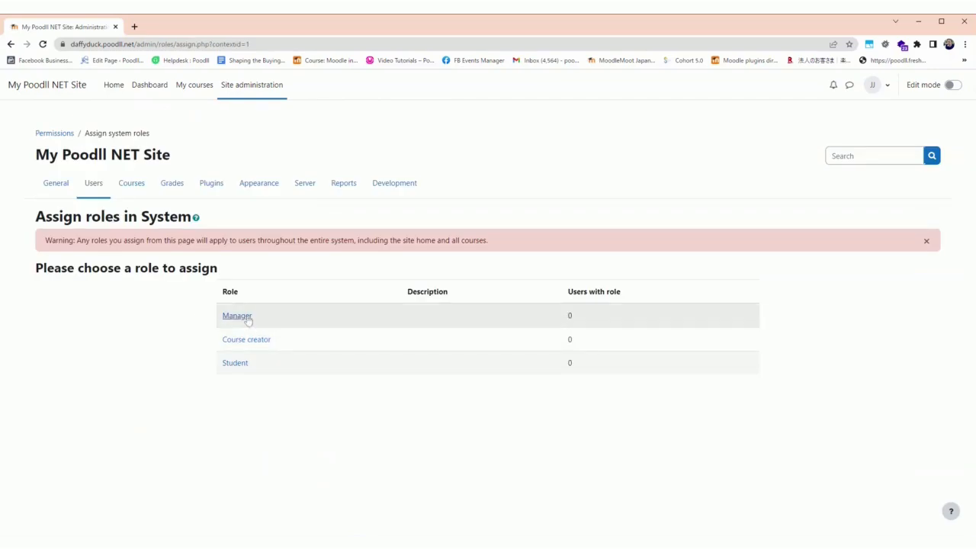
click(237, 316)
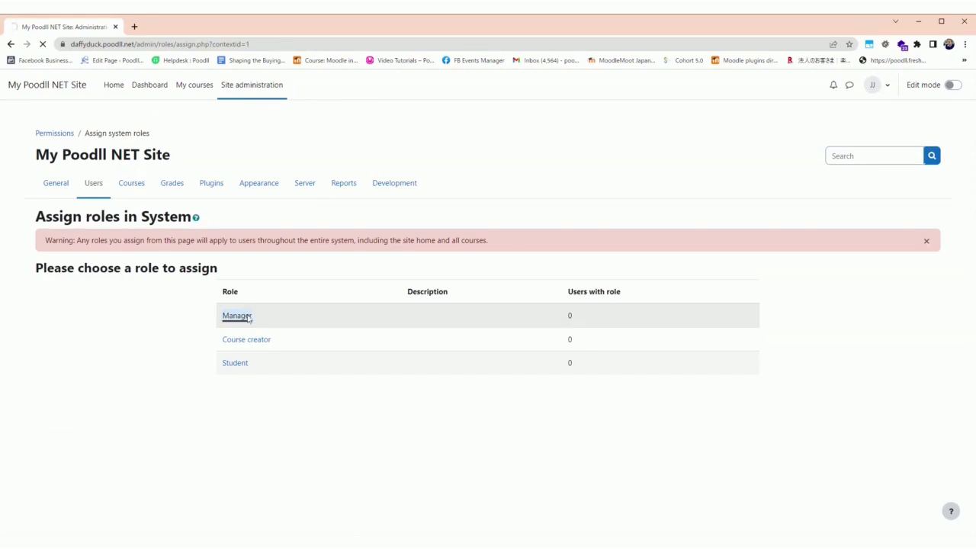
click(237, 314)
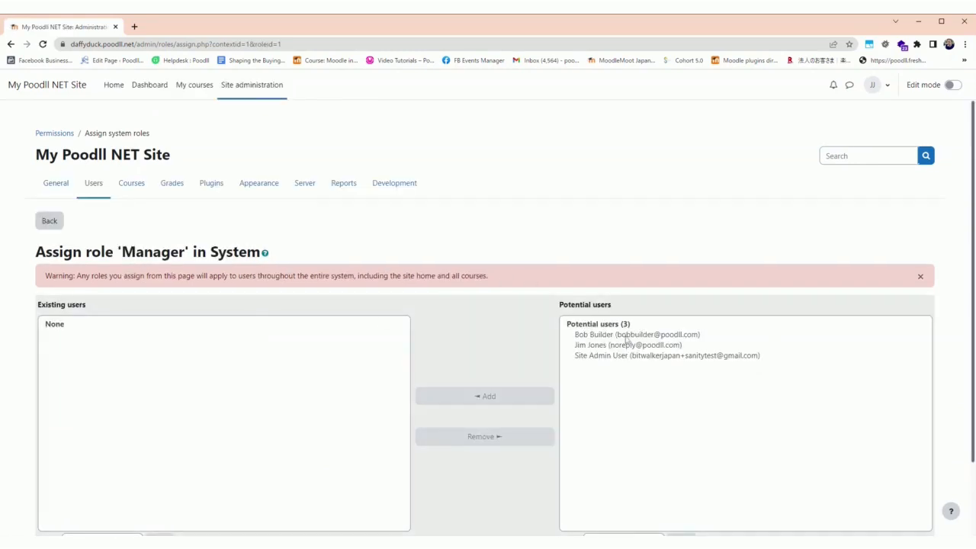
click(637, 334)
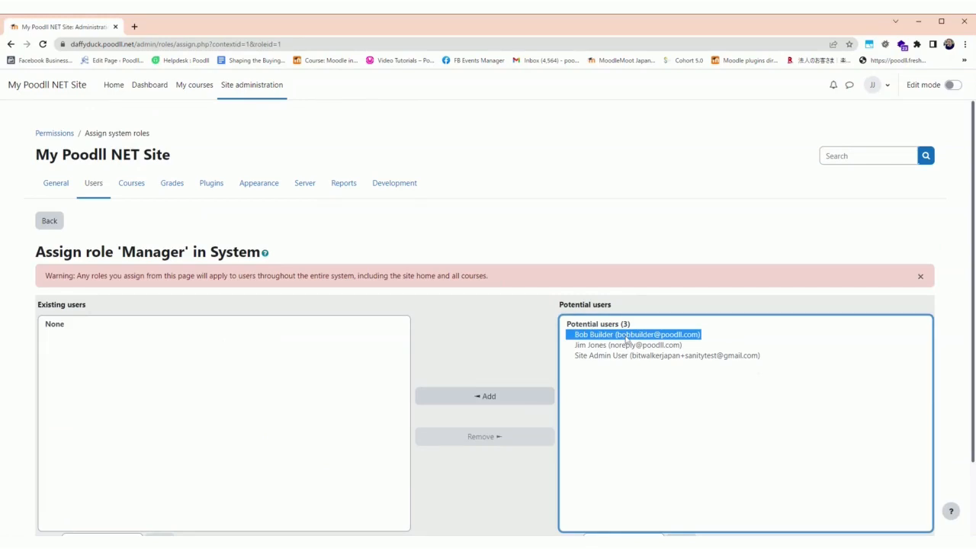
click(484, 396)
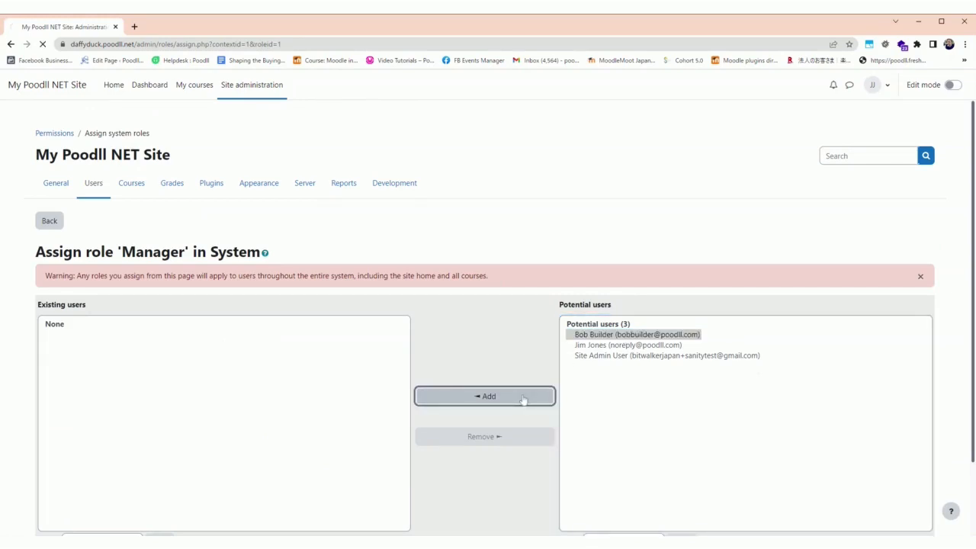
click(485, 396)
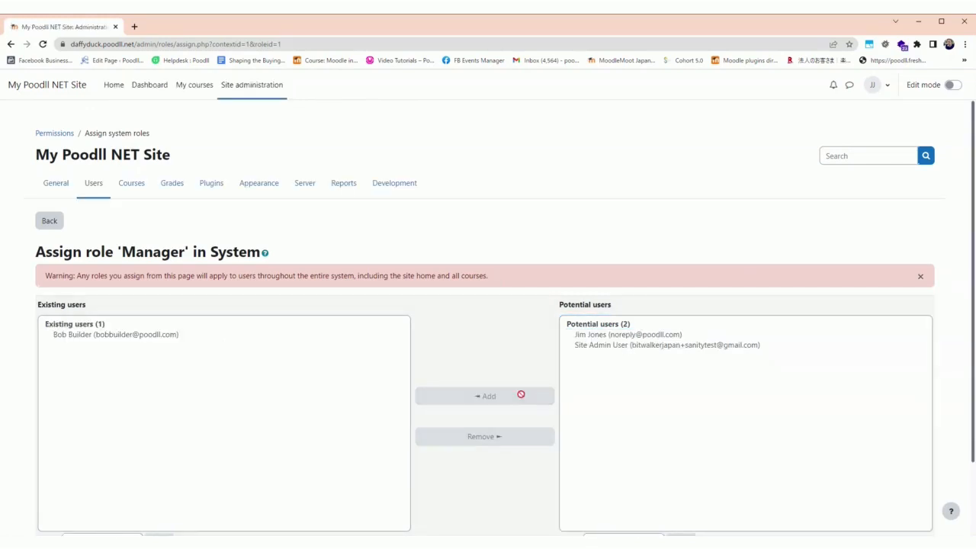
scroll(down, 3)
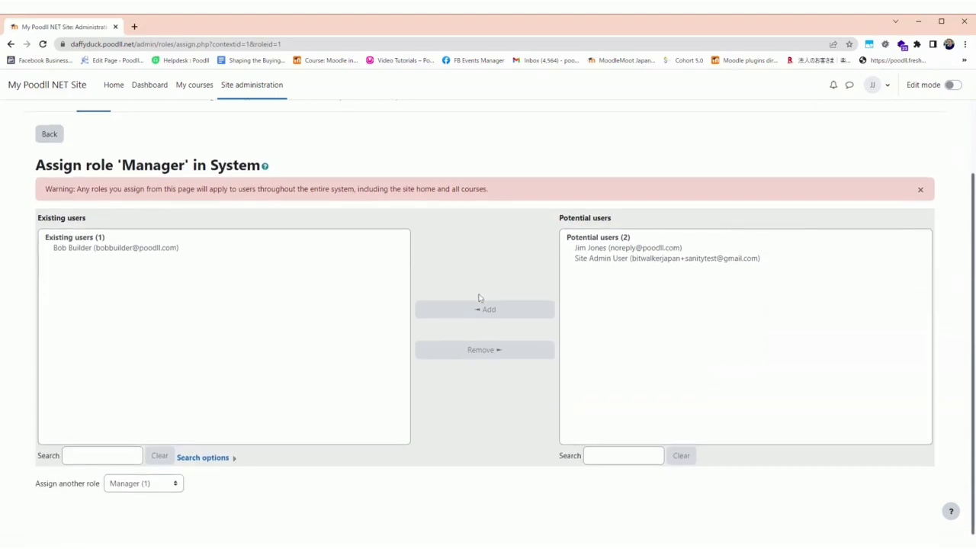
scroll(up, 3)
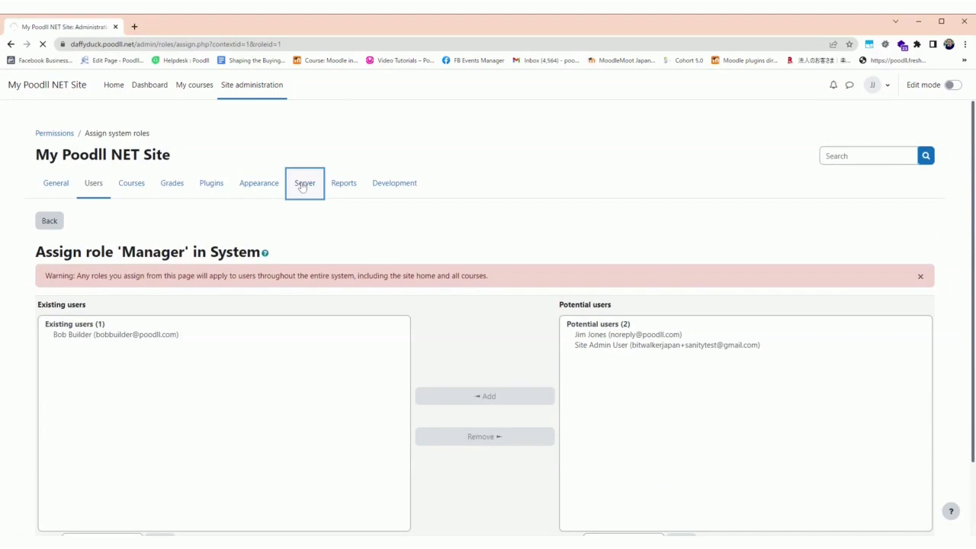
Step: Open External services under Server and go to Poodll Trigger's authorised users
click(304, 183)
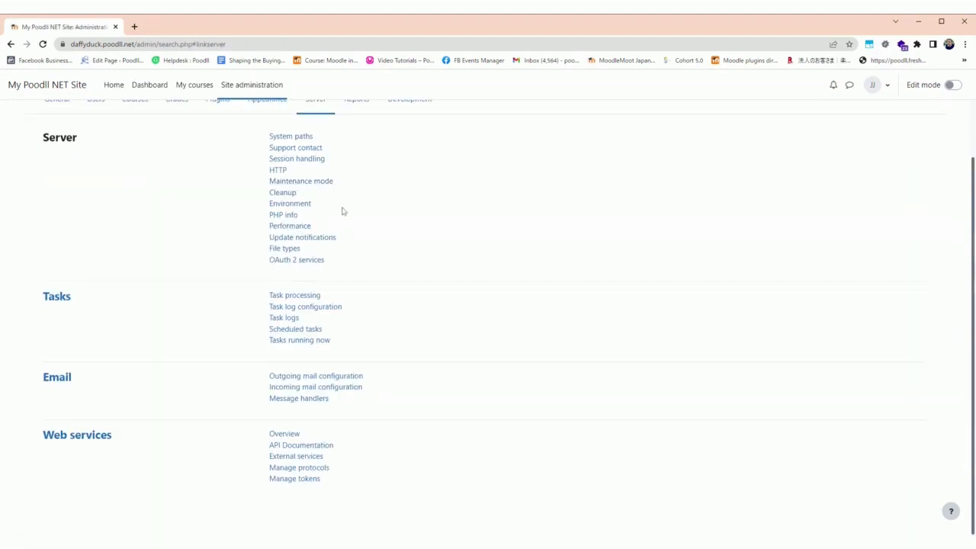
click(296, 456)
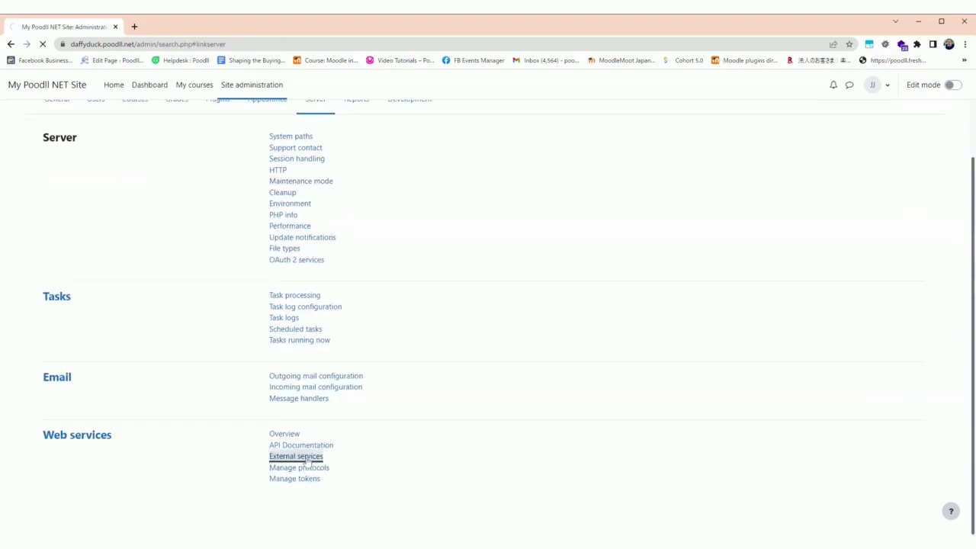
click(295, 456)
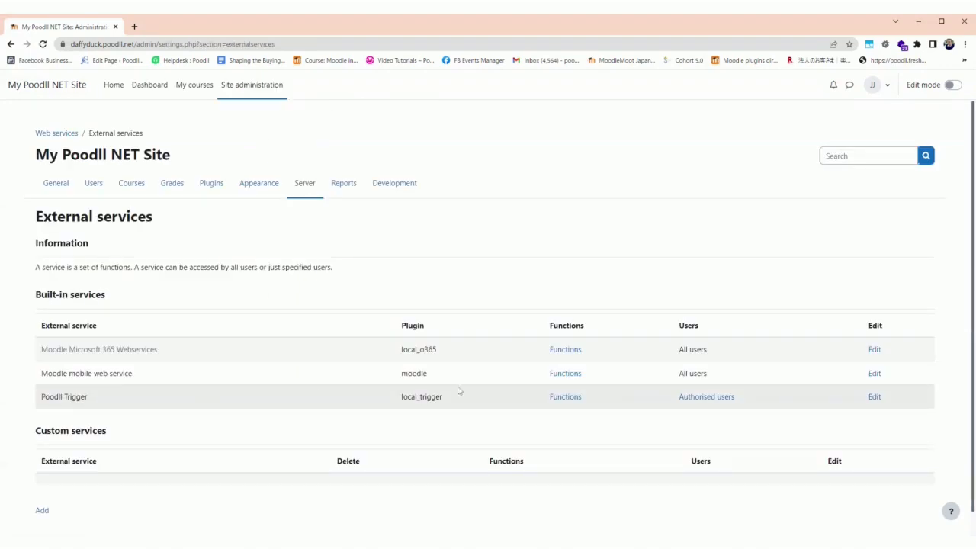
mouse_move(673, 402)
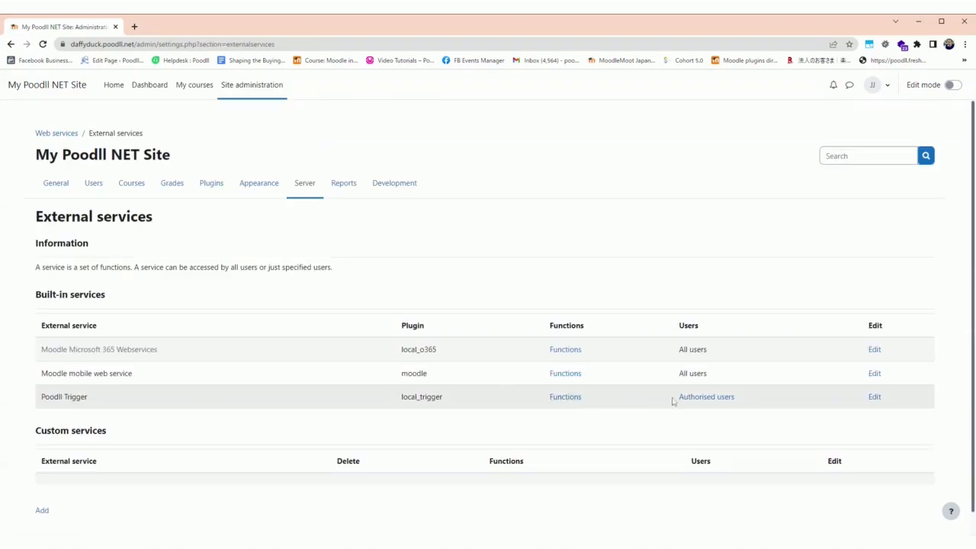
click(706, 397)
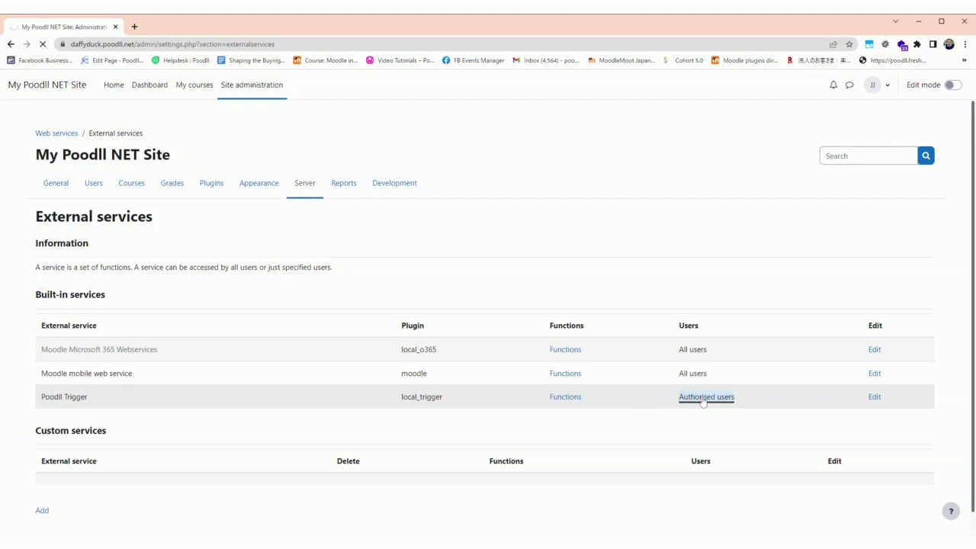
Step: Add Bob Builder to the Poodll Trigger service's authorised users
click(706, 397)
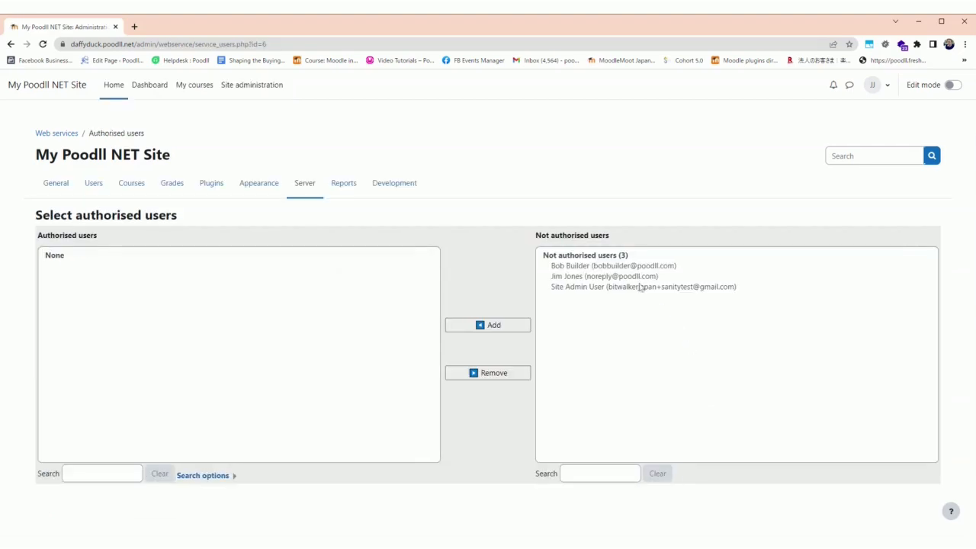
click(613, 265)
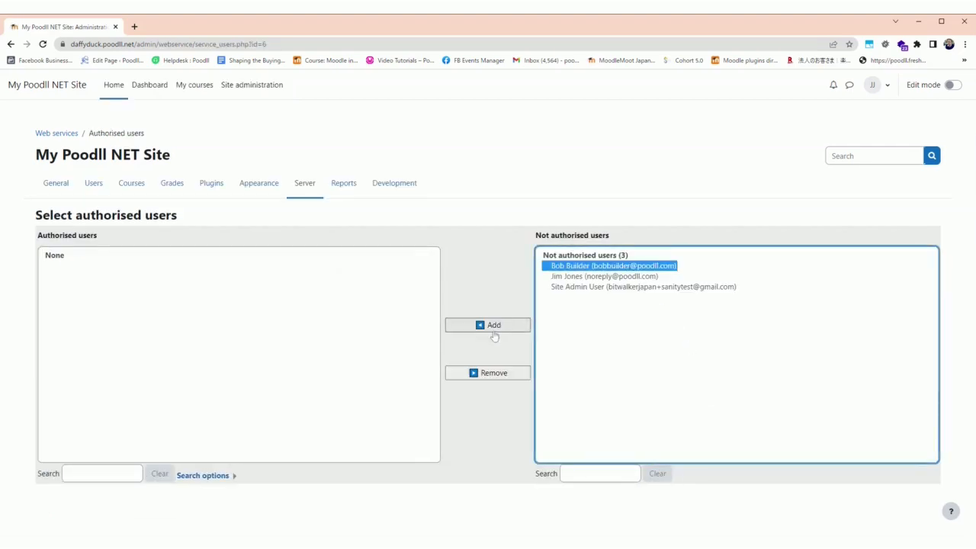
click(494, 325)
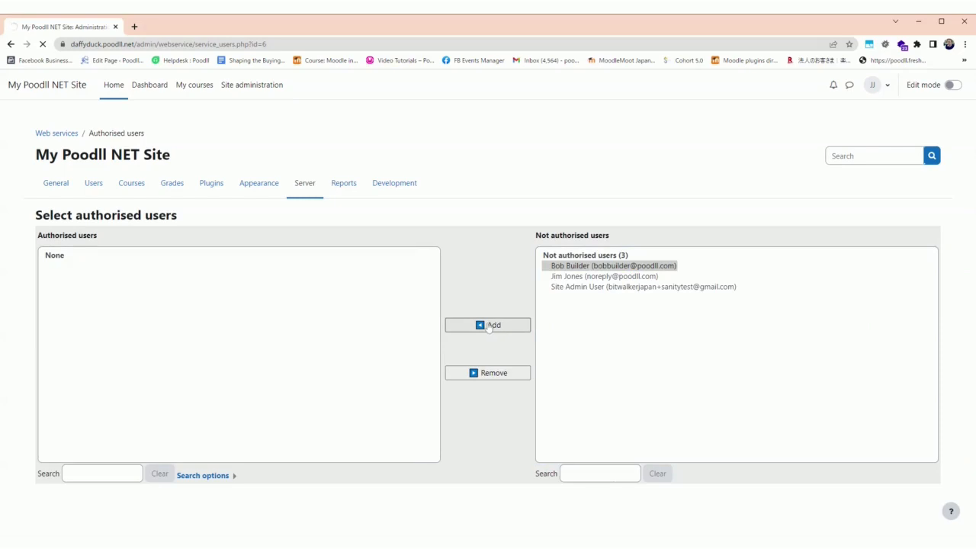
click(491, 324)
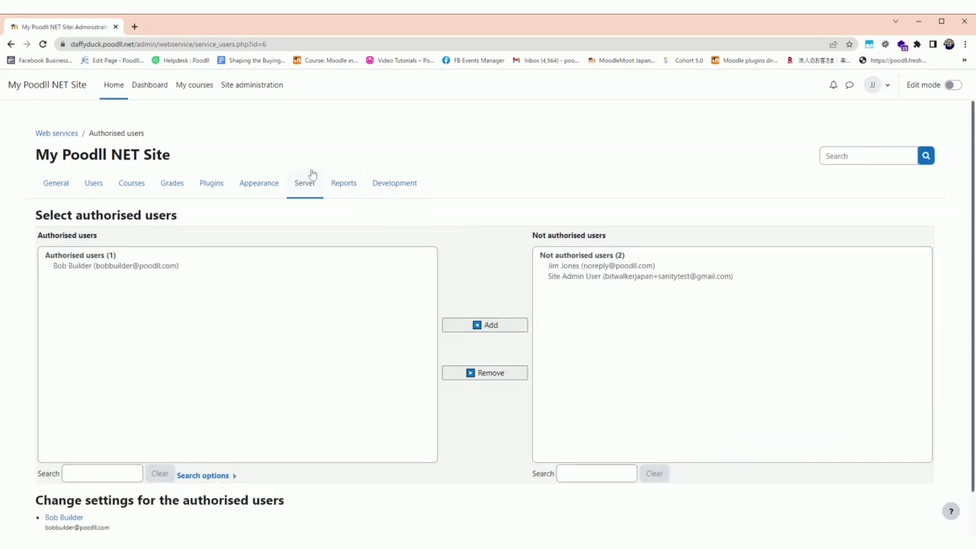
click(304, 182)
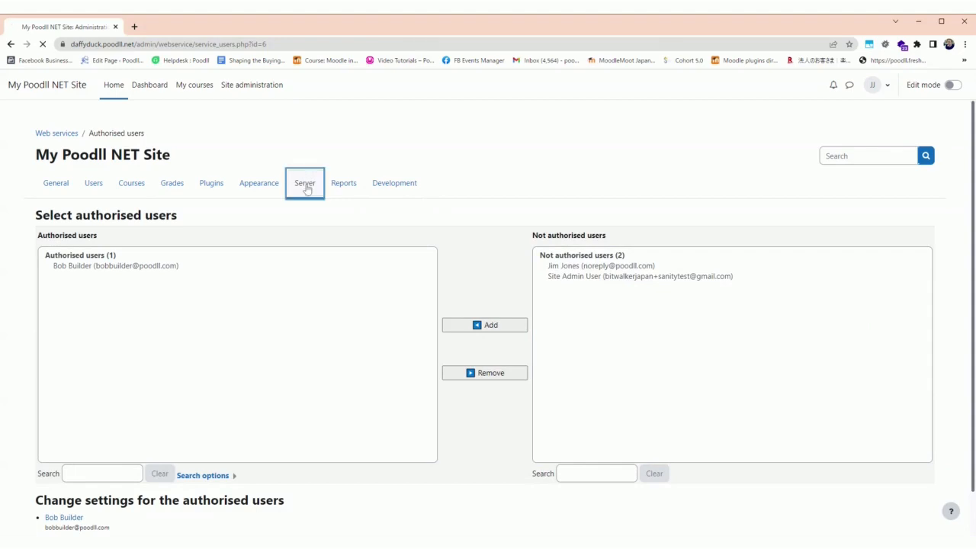
Step: Go to Server > Web services > Manage tokens
click(304, 183)
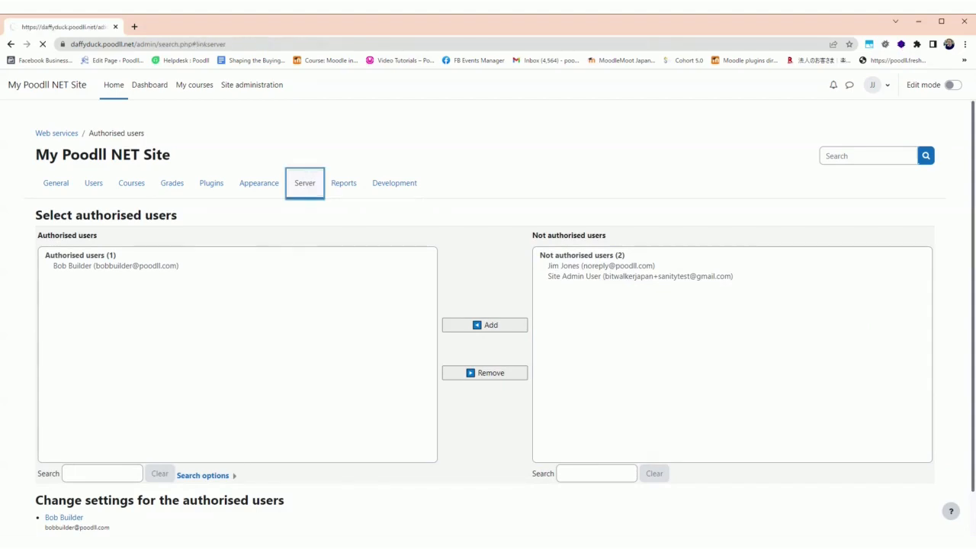
click(304, 182)
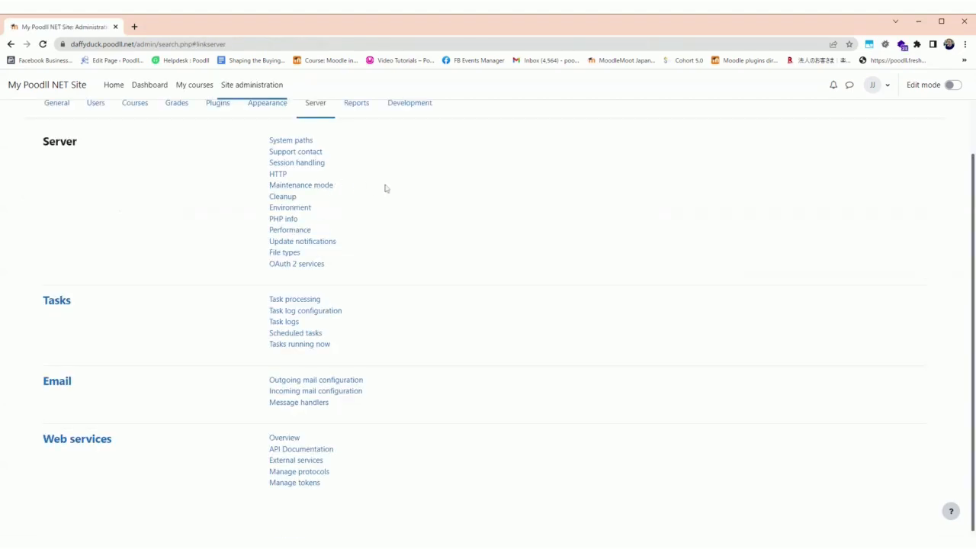
scroll(up, 3)
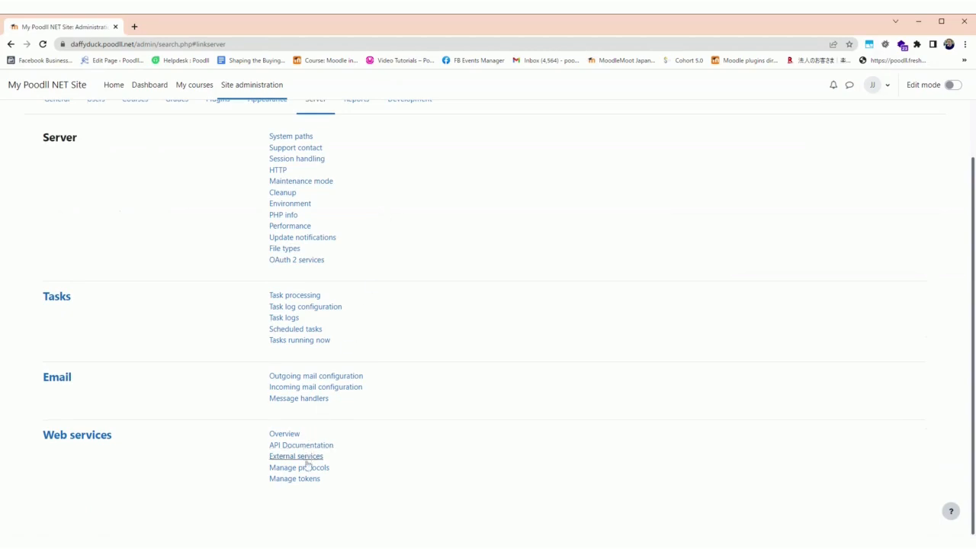
click(295, 478)
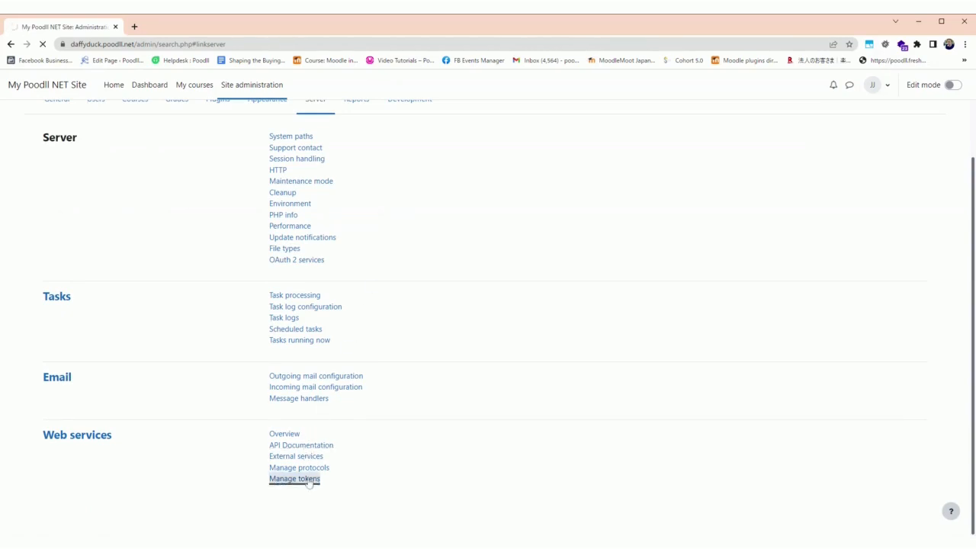
click(294, 478)
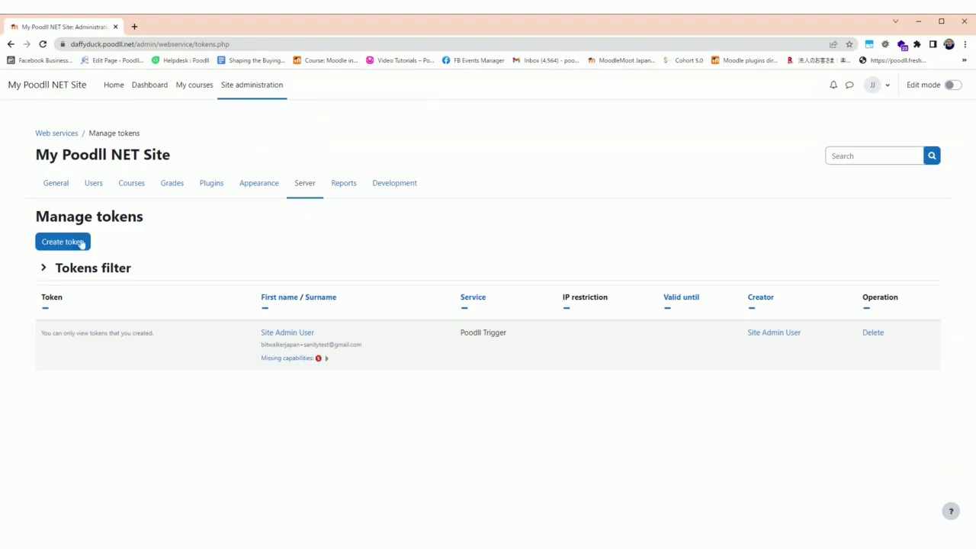
click(62, 242)
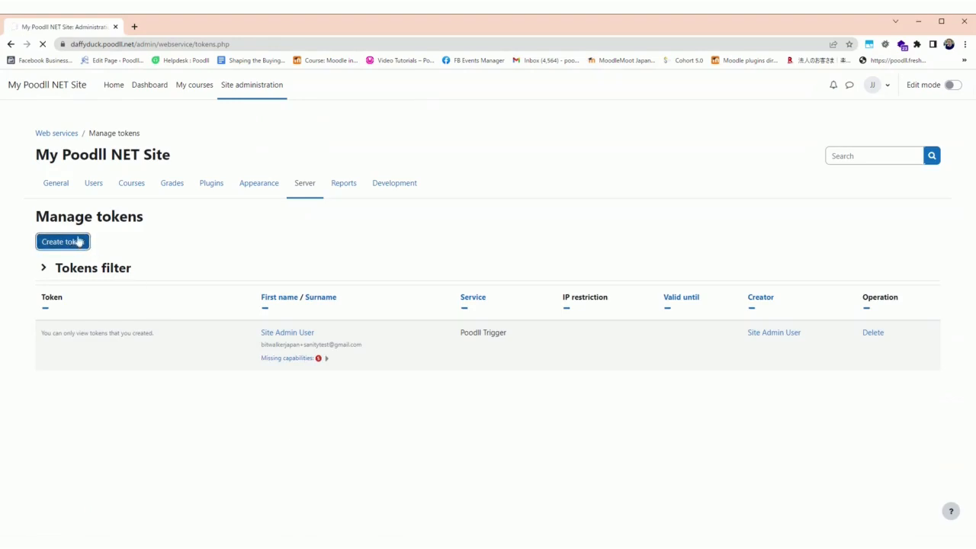
Step: Create a token for user Bob Builder on the Poodll Trigger service and save
click(62, 241)
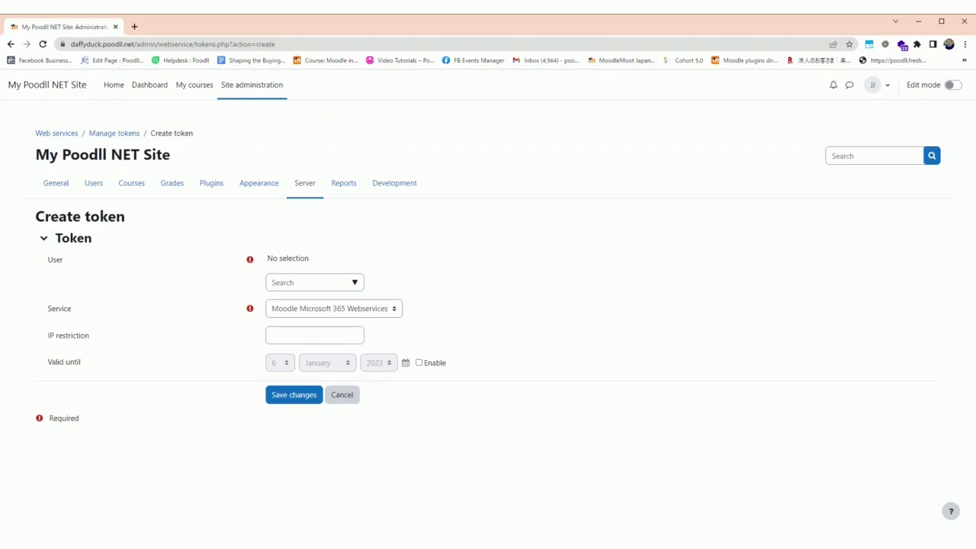
text(b)
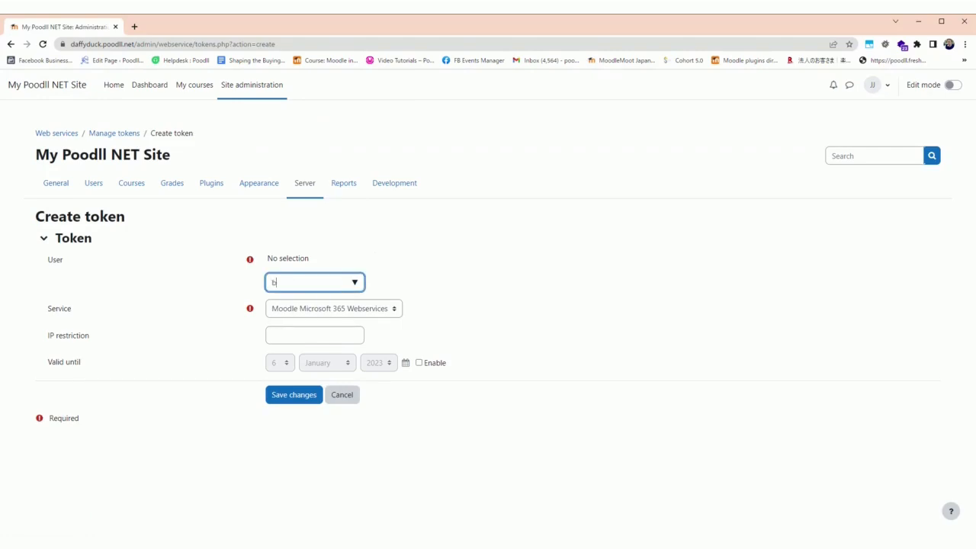
text(ob)
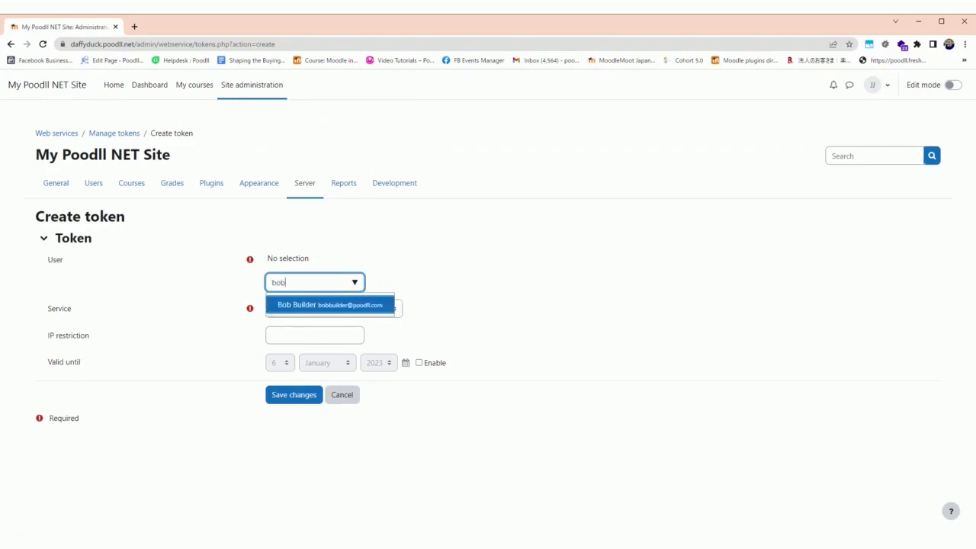
click(330, 304)
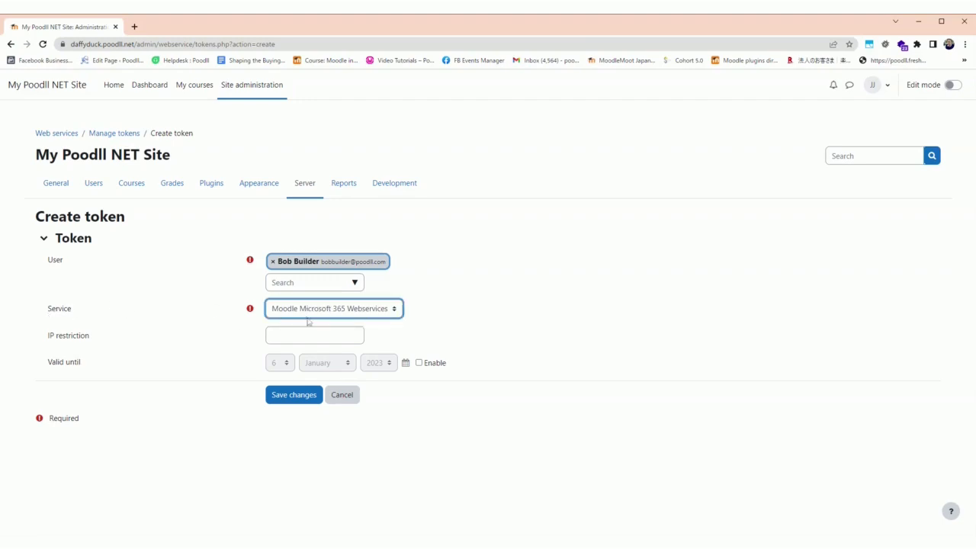
click(334, 308)
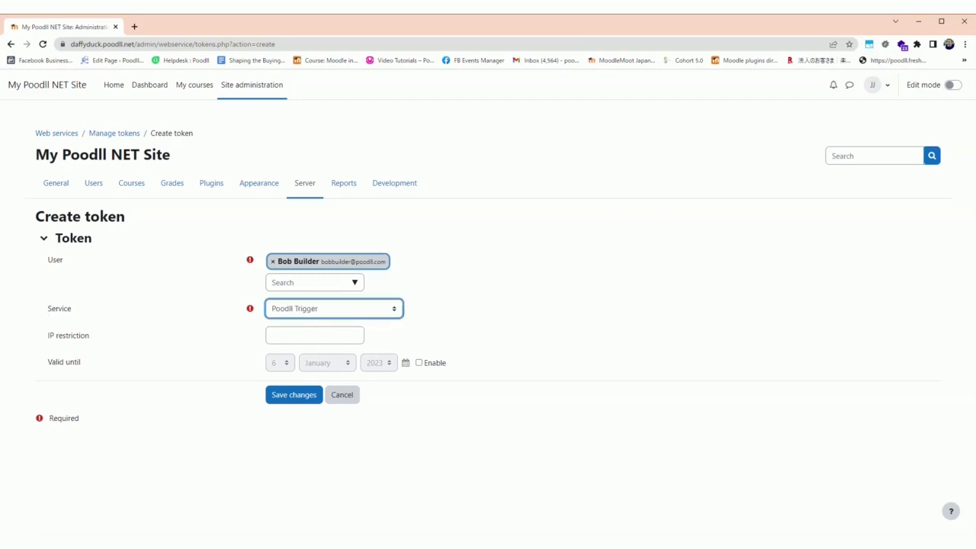
mouse_move(427, 379)
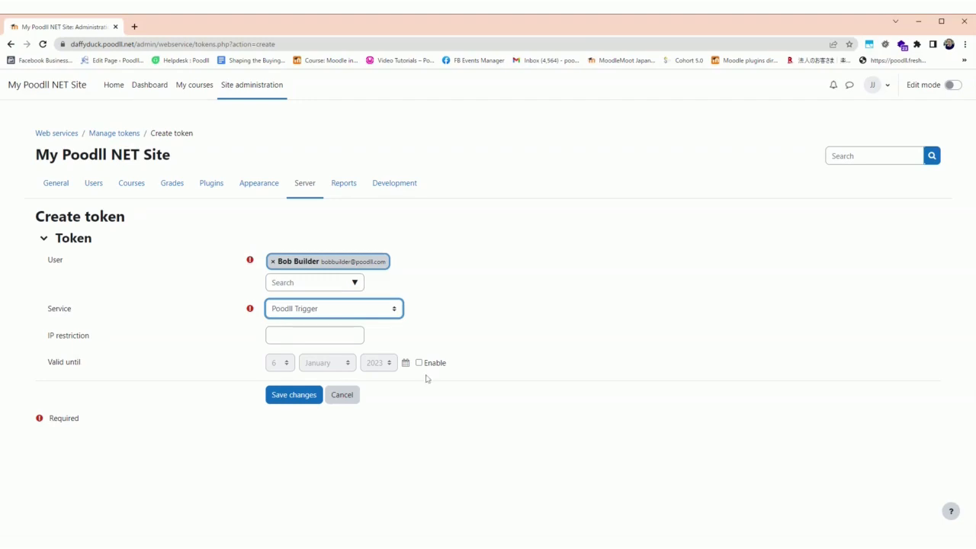
click(293, 394)
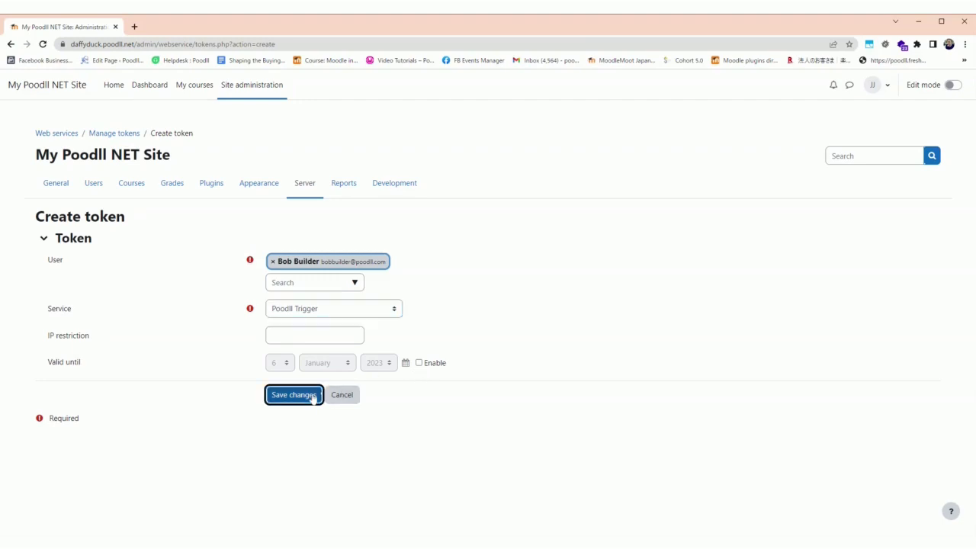
click(294, 394)
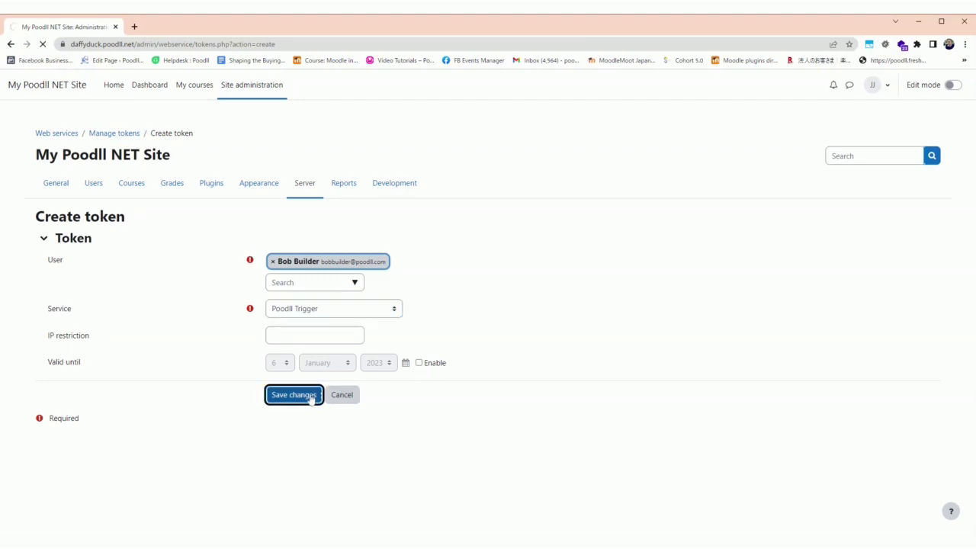
Step: Select Bob Builder's new Poodll Trigger token string in the token list for copying
click(293, 394)
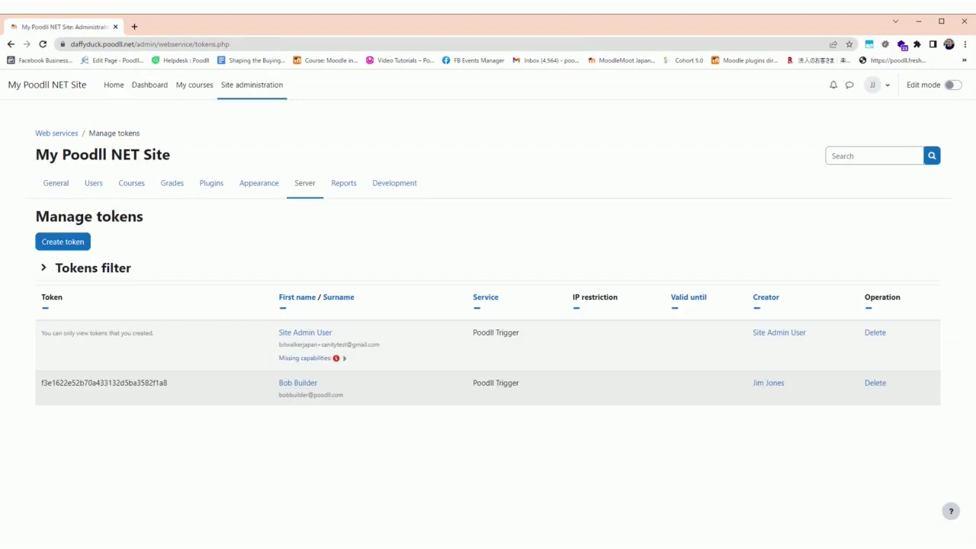
mouse_move(329, 377)
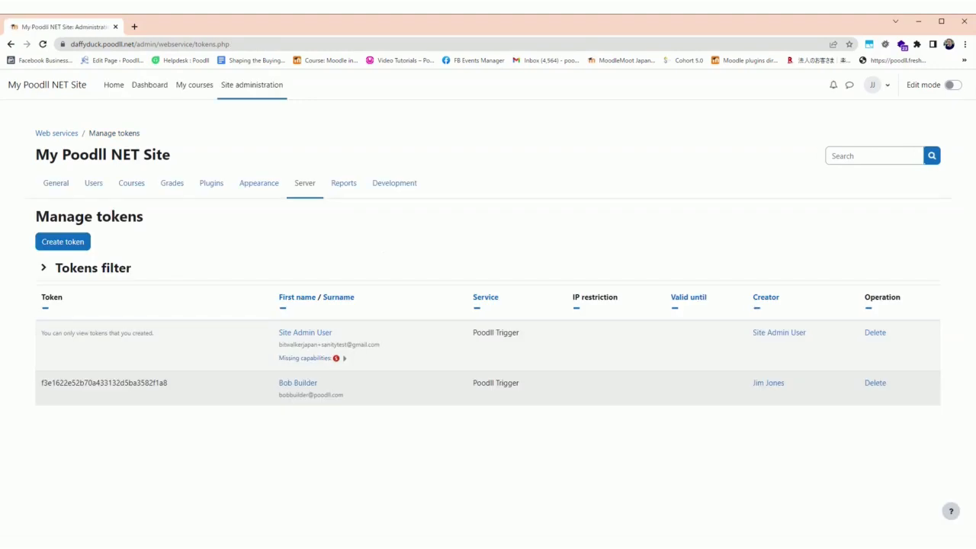
mouse_move(160, 398)
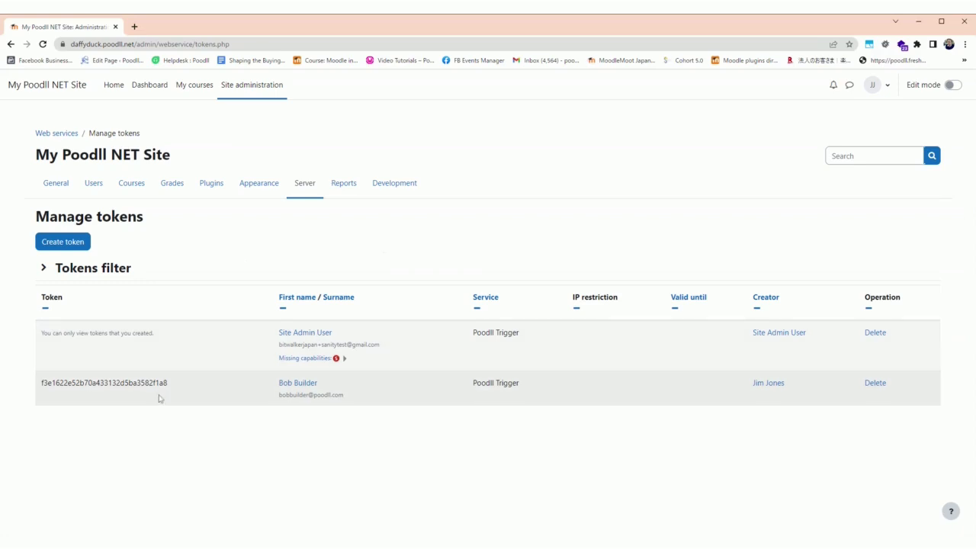
double_click(105, 382)
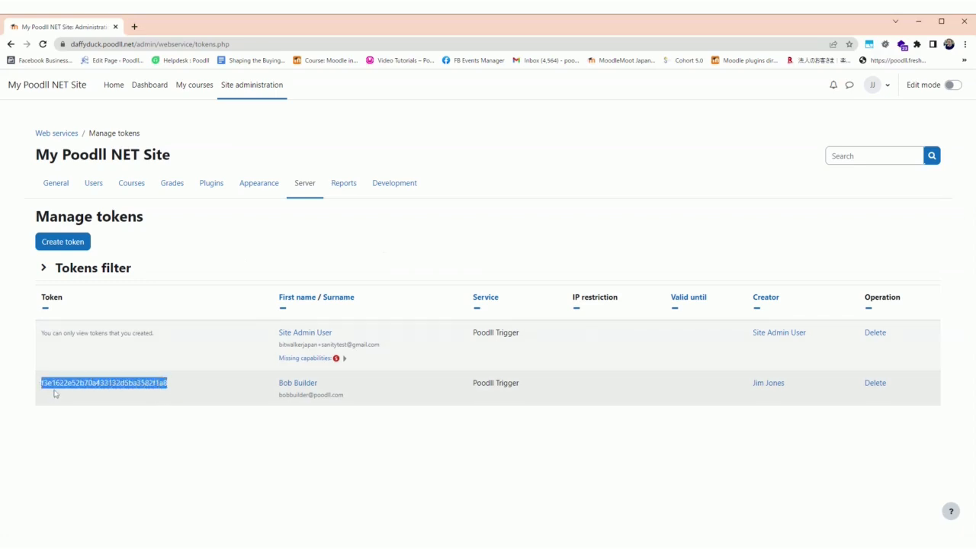
mouse_move(173, 401)
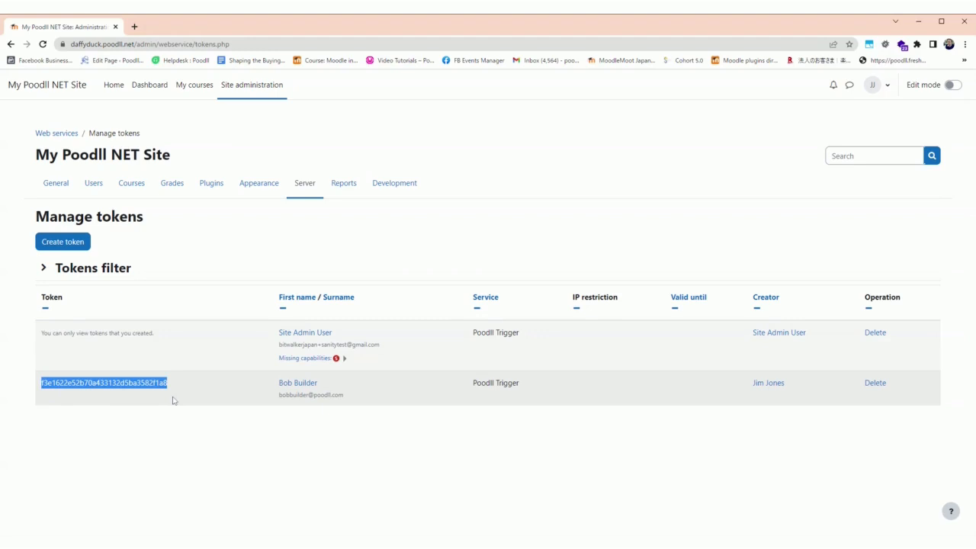